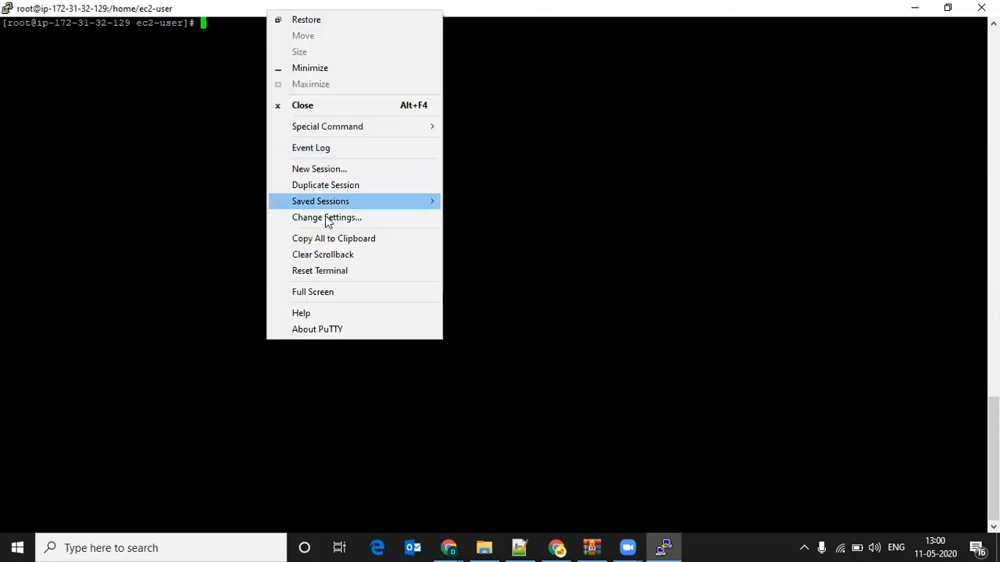
Reconfigure the PuTTY window appearance and colours for dark text on white
{"action": "left_click", "coordinate": [326, 217]}
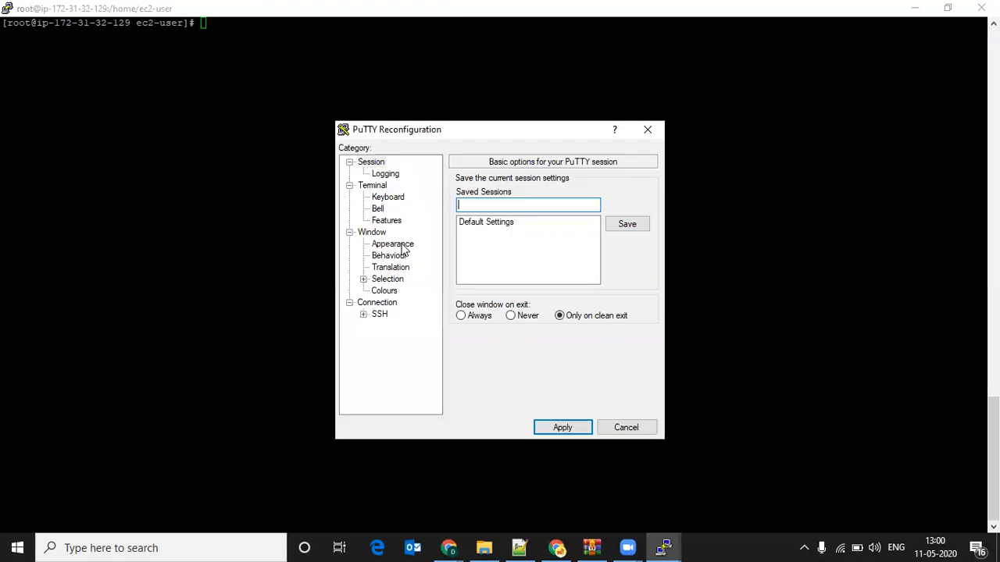
{"action": "left_click", "coordinate": [392, 244]}
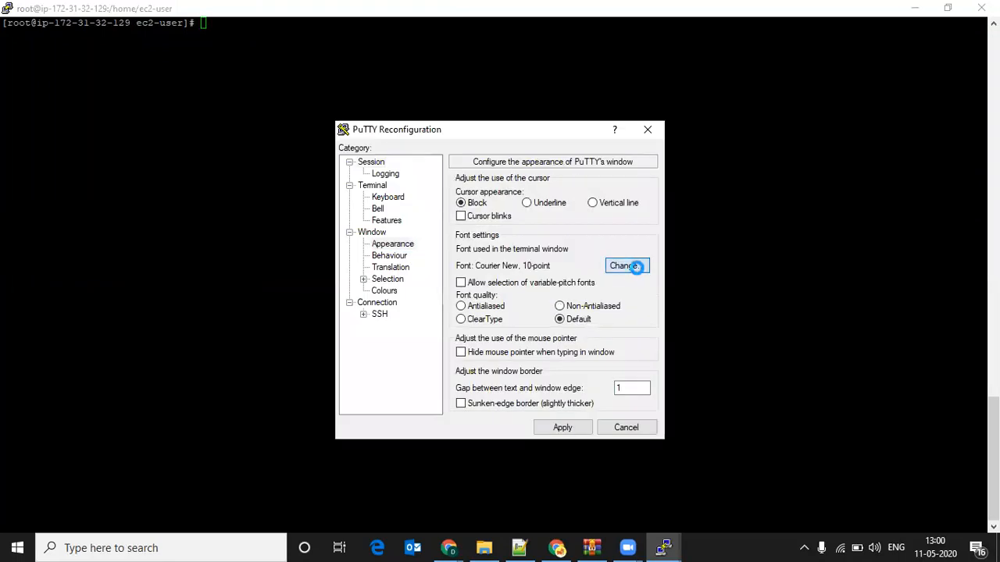
{"action": "left_click", "coordinate": [626, 265]}
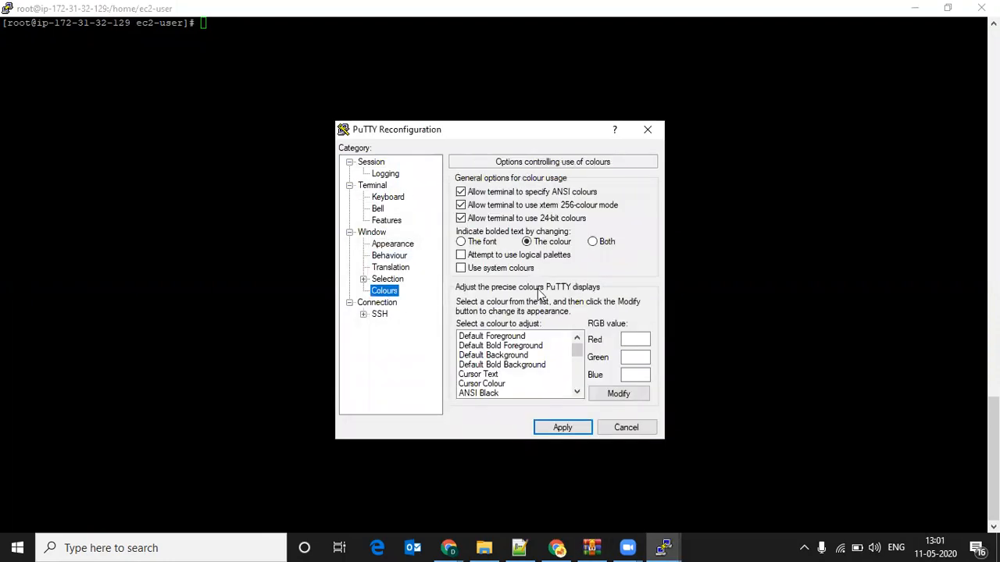
{"action": "left_click", "coordinate": [562, 427]}
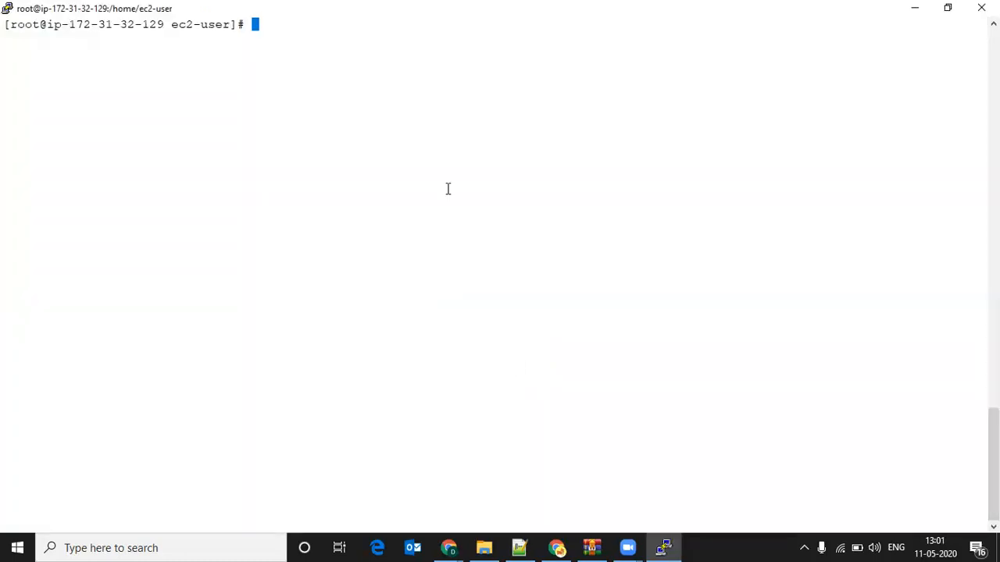
Run 'yum install httpd -y' to install Apache without prompts
{"action": "type", "text": "yum i"}
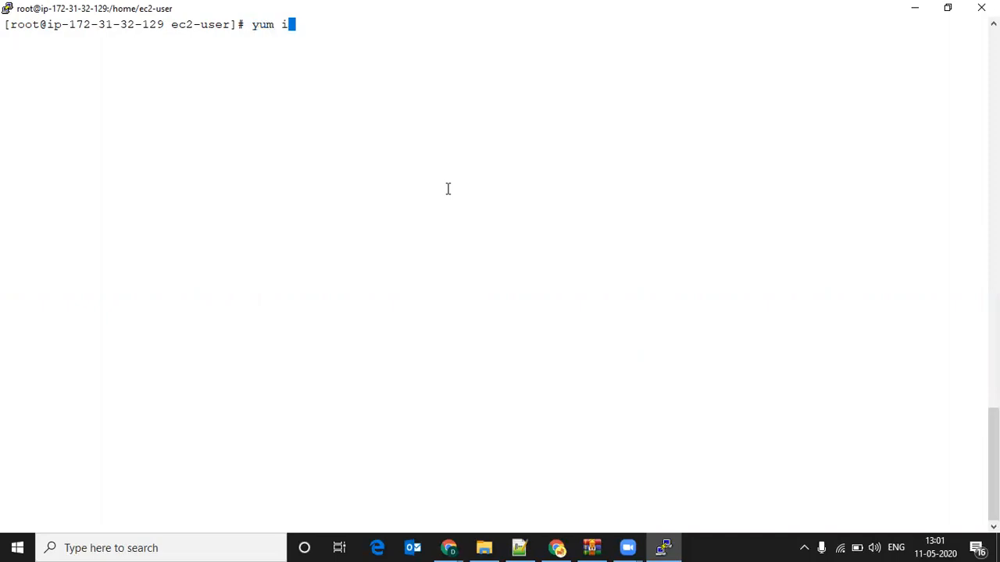
{"action": "type", "text": "nstall a"}
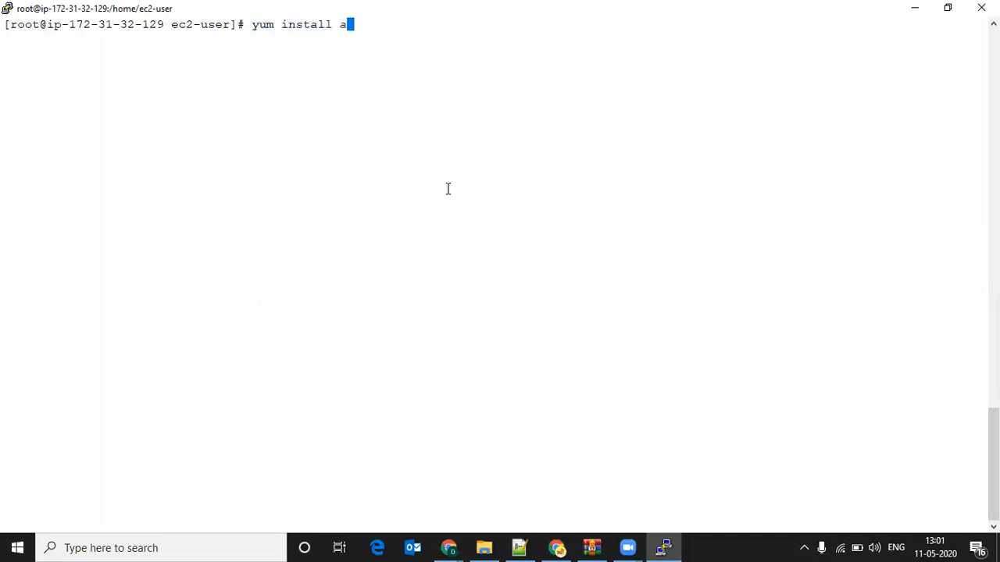
{"action": "type", "text": "ttpd -y"}
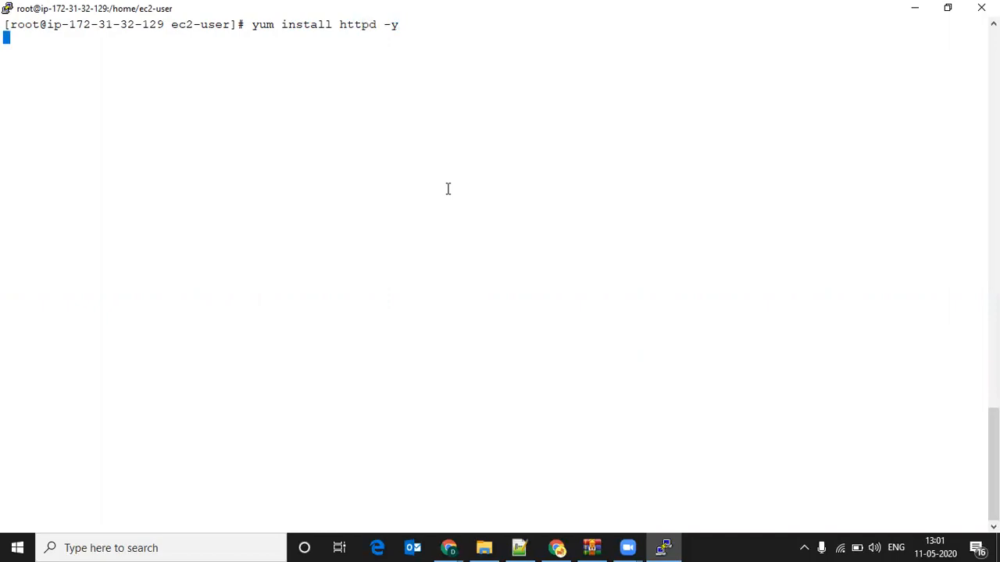
{"action": "key", "text": "Return"}
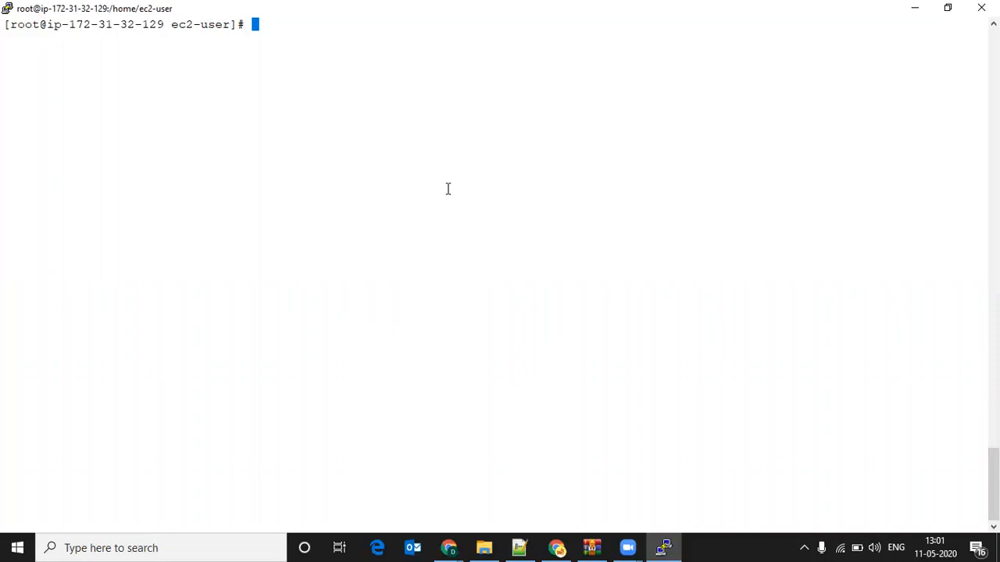
Write "Hello world" into /var/www/html/index.html with an echo command
{"action": "type", "text": "echo"}
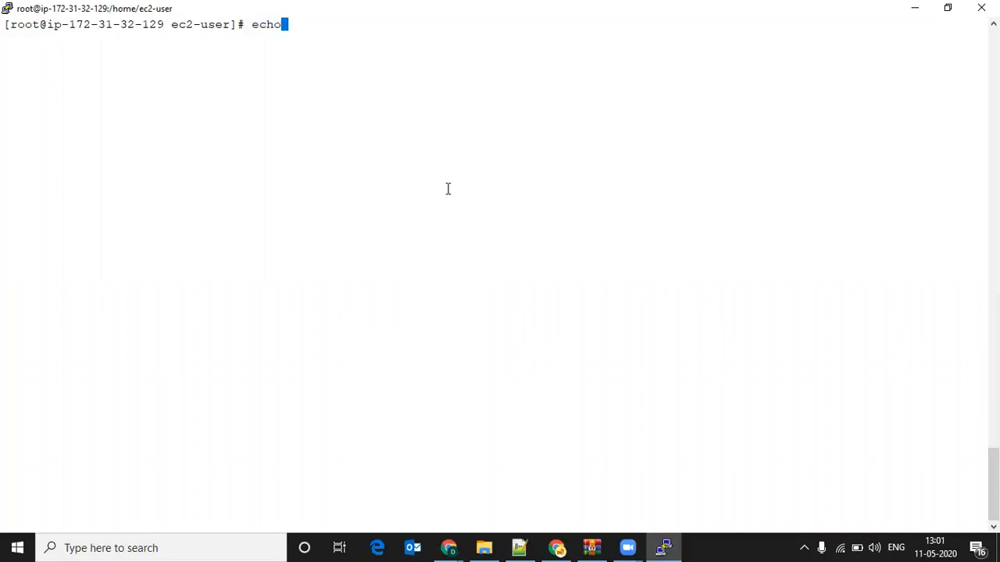
{"action": "type", "text": "\"Hello w"}
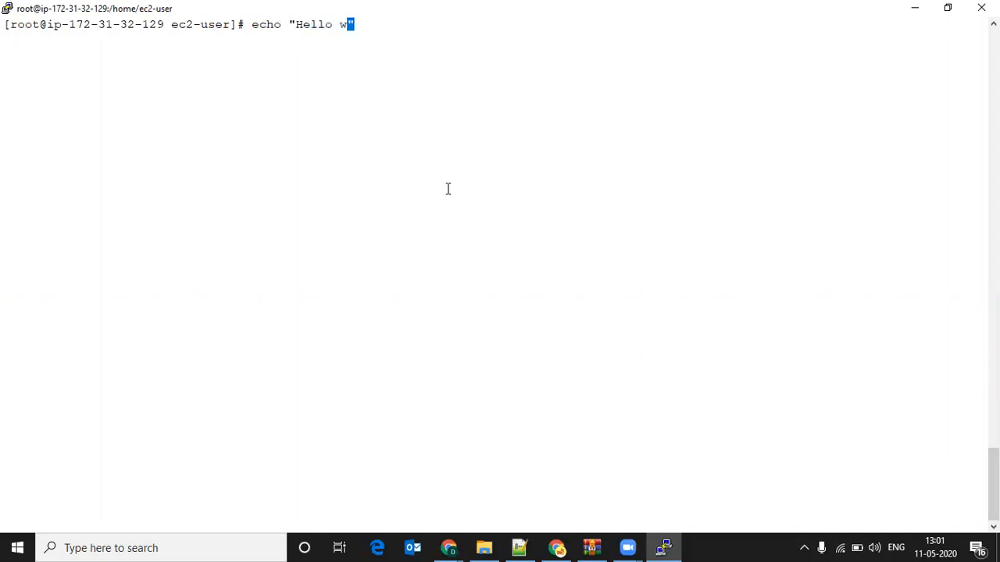
{"action": "type", "text": "orld"}
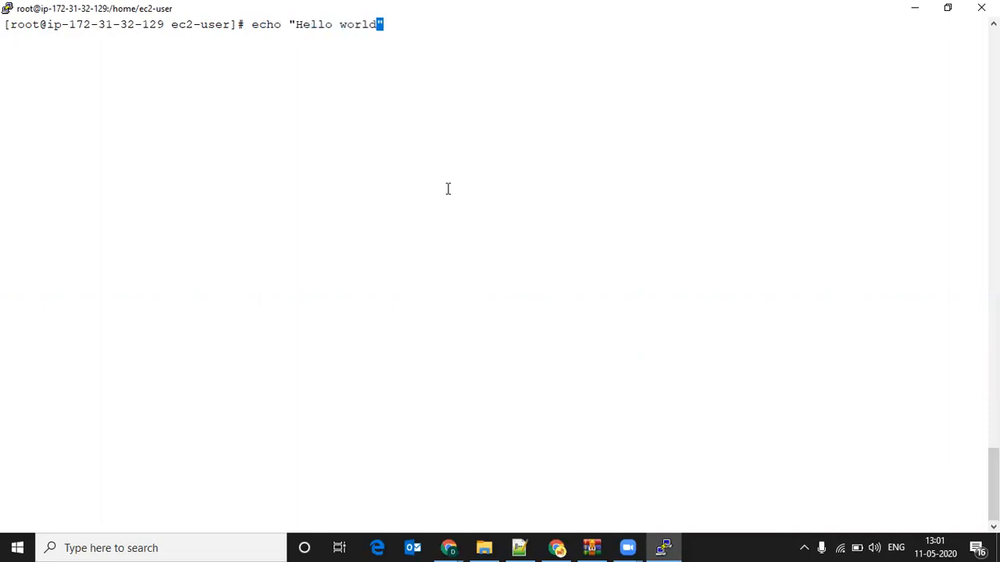
{"action": "type", "text": "\" >"}
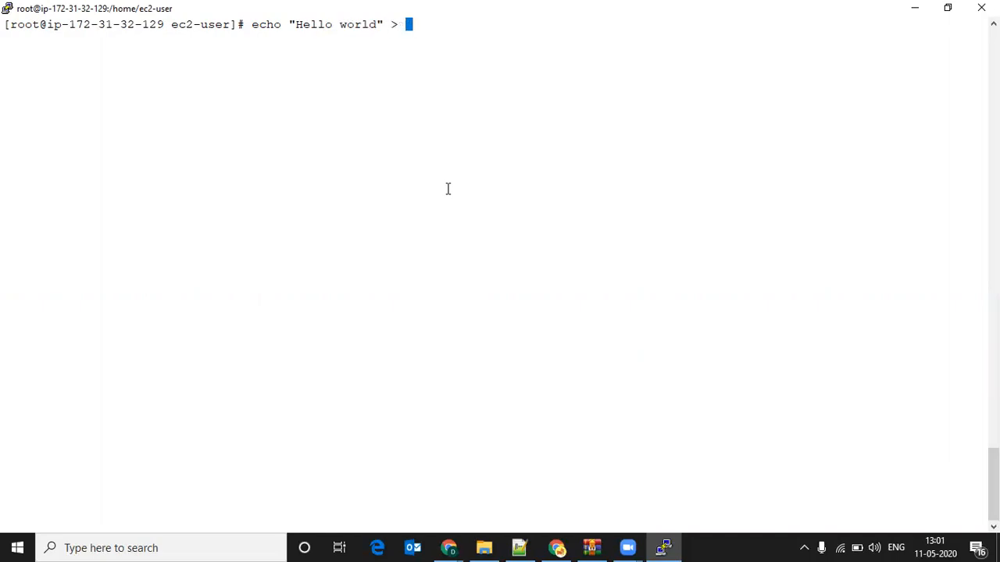
{"action": "type", "text": "/var"}
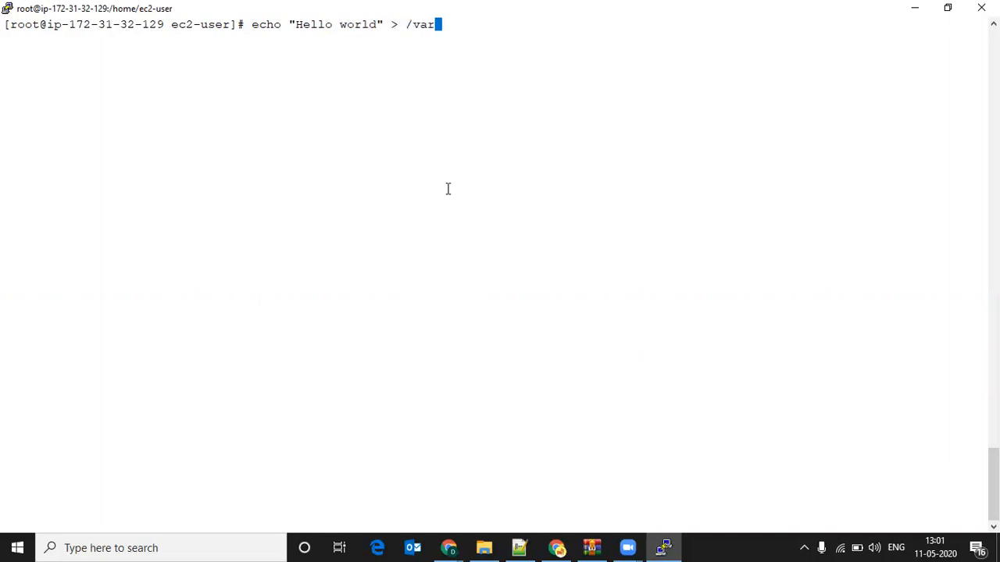
{"action": "type", "text": "/www/"}
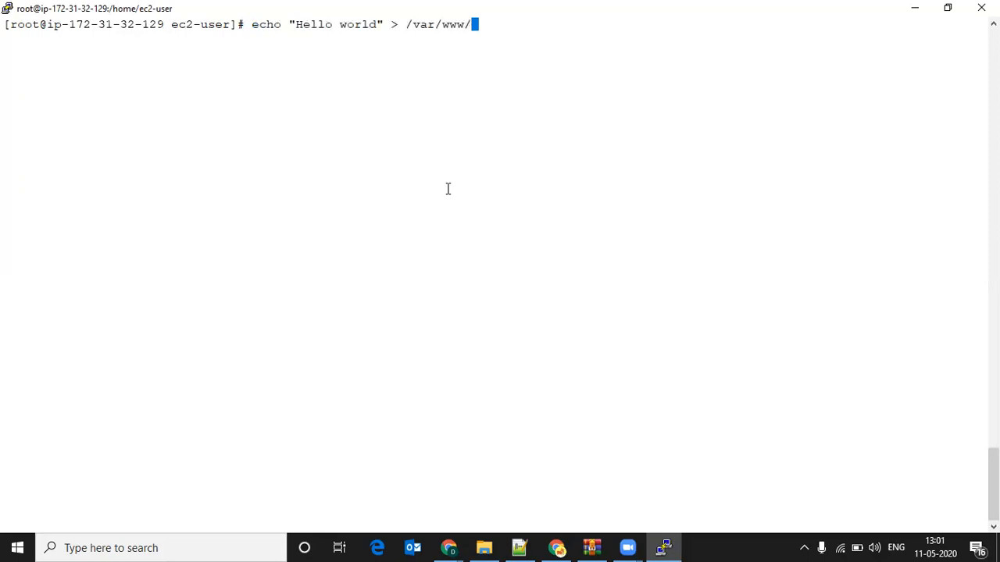
{"action": "type", "text": "html/"}
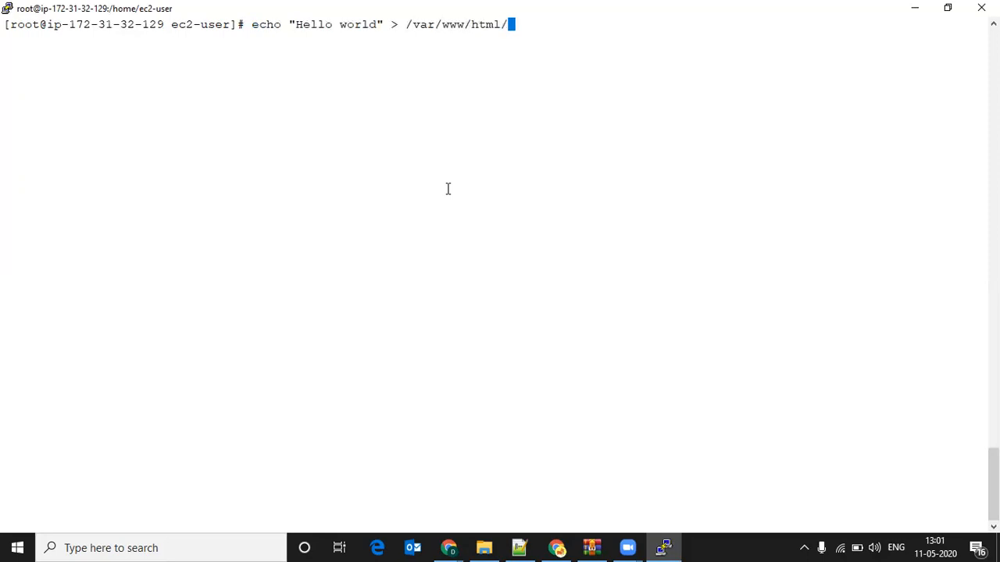
{"action": "type", "text": "index"}
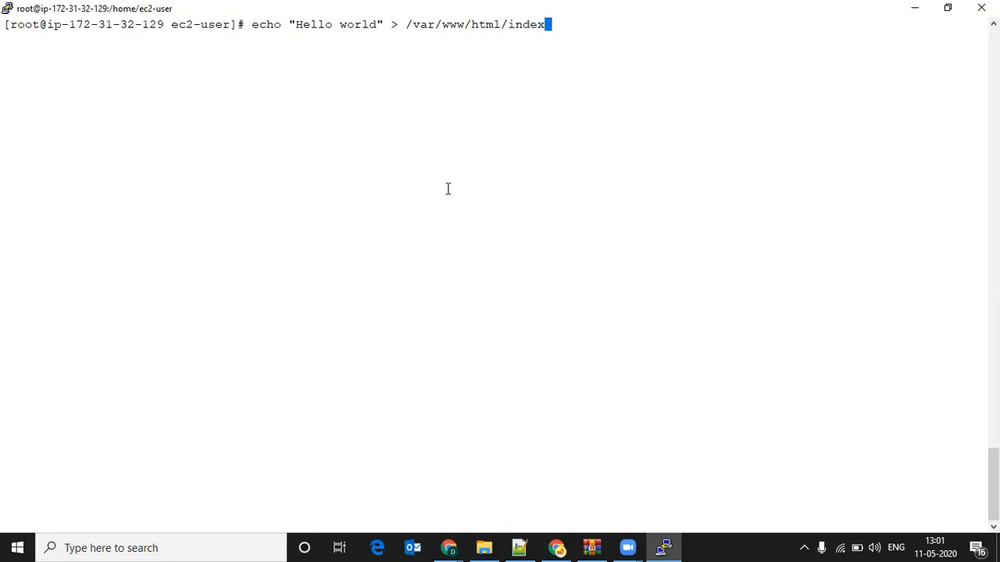
{"action": "type", "text": ".htm"}
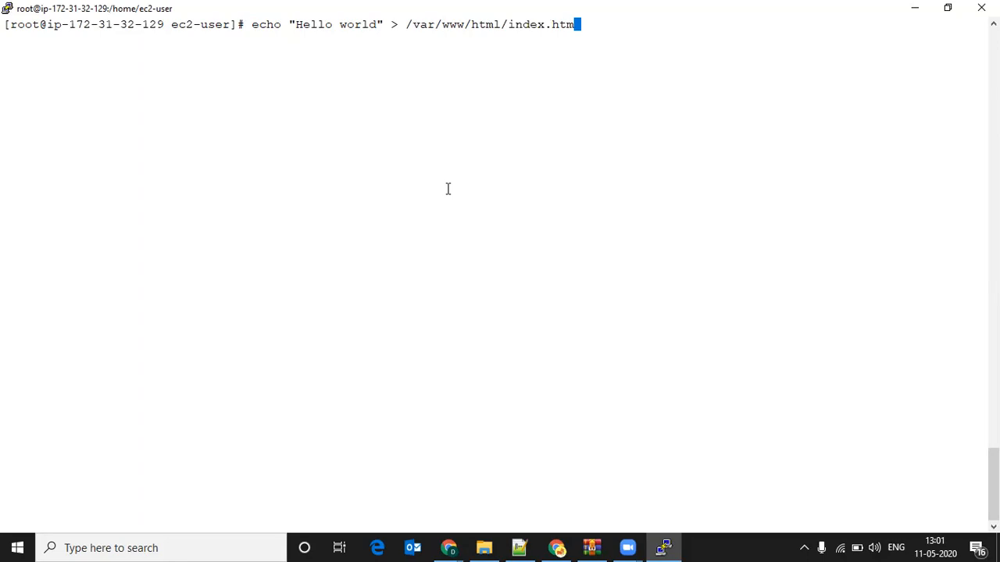
{"action": "type", "text": "l"}
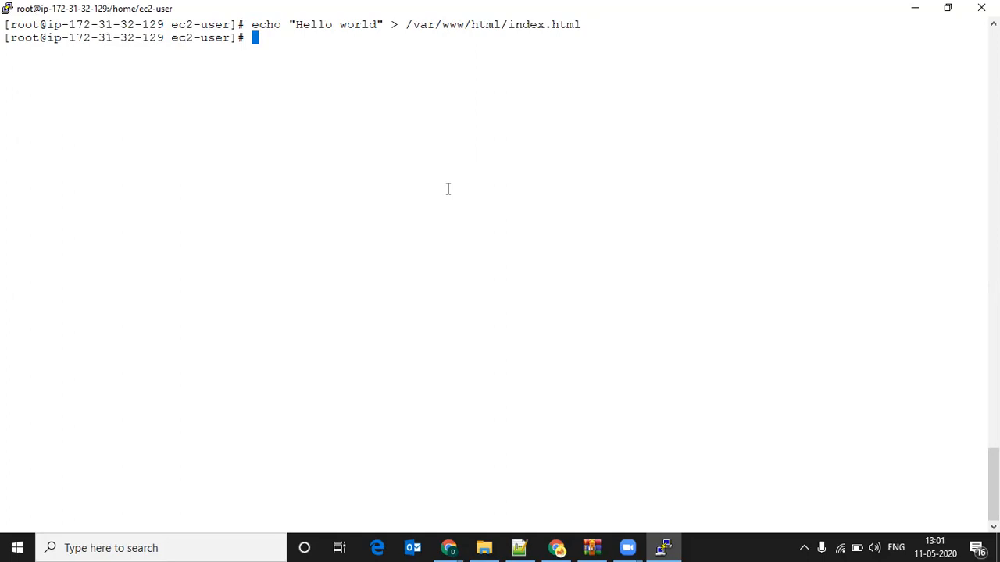
Run 'systemctl start httpd' and 'chkconfig httpd on' to start and enable httpd
{"action": "type", "text": "s"}
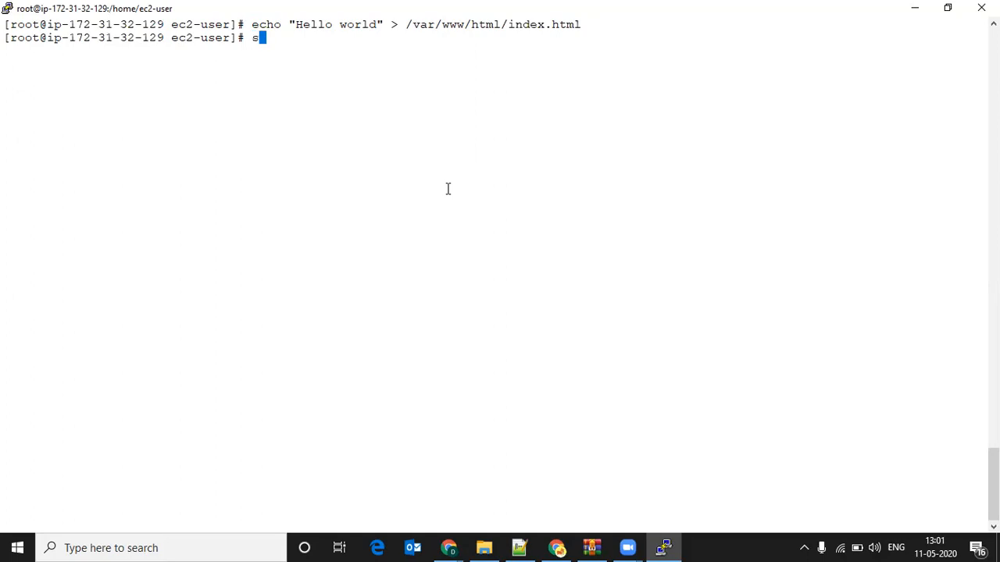
{"action": "type", "text": "ystemctl"}
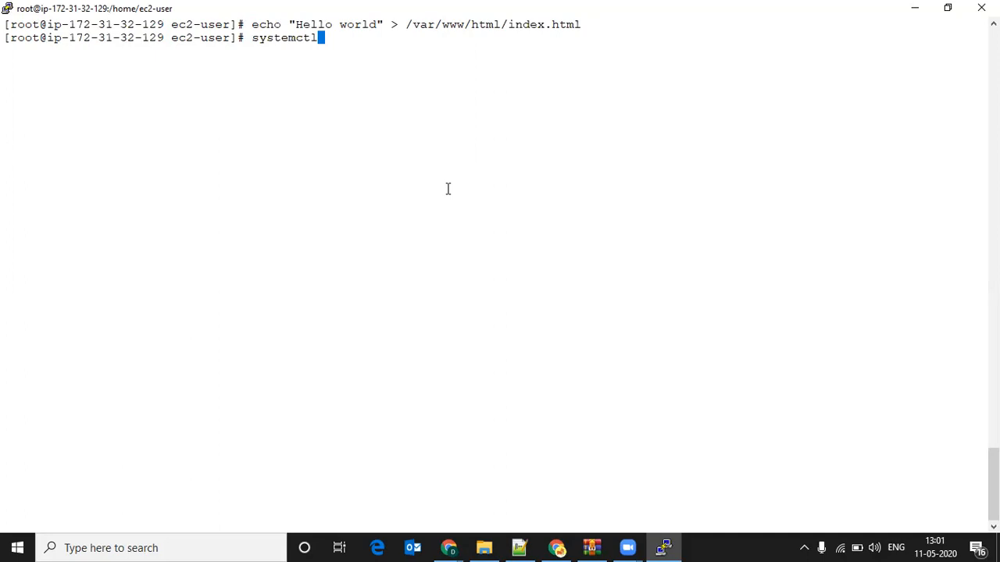
{"action": "type", "text": "s"}
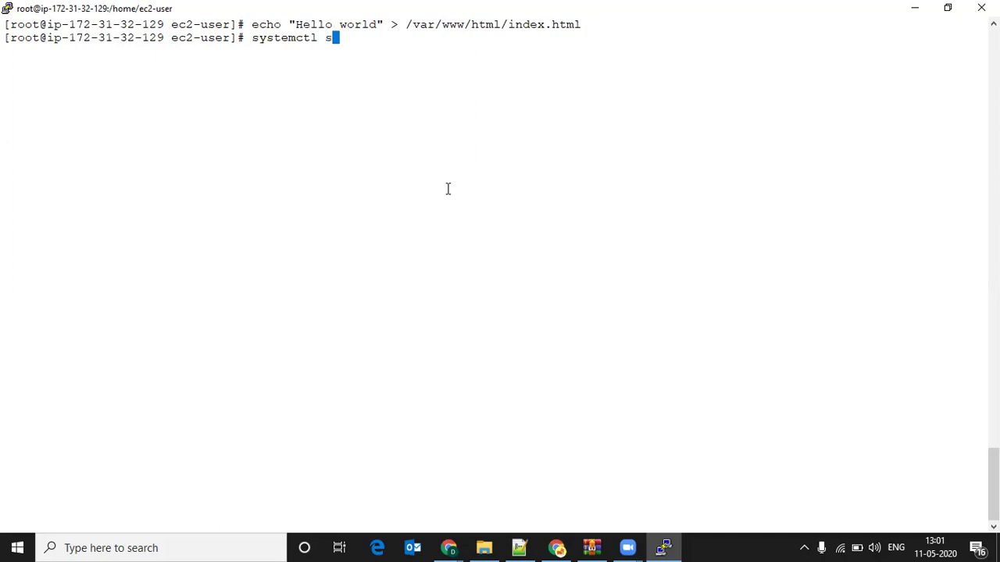
{"action": "type", "text": "tart httpd"}
{"action": "type", "text": "chkconf"}
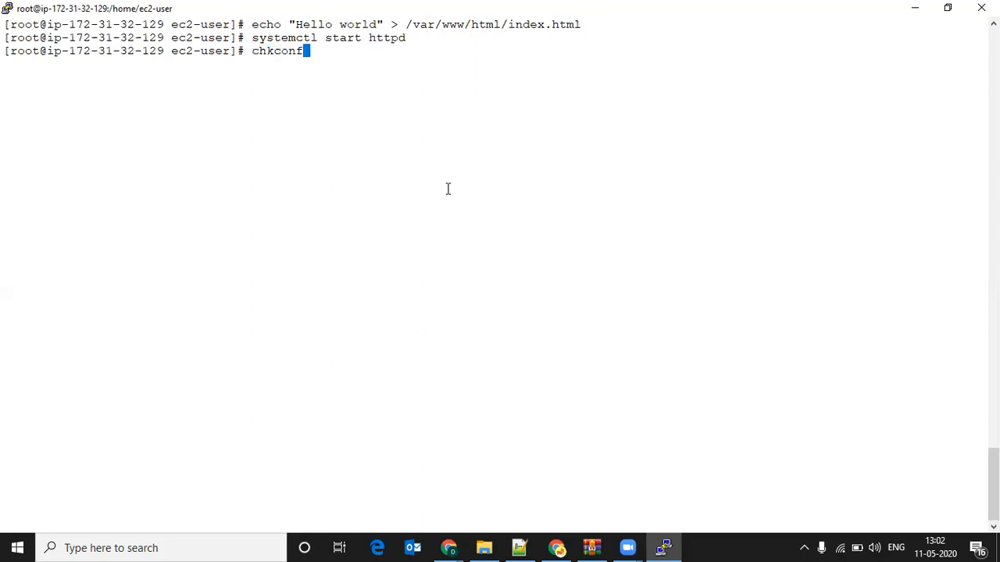
{"action": "type", "text": "ig"}
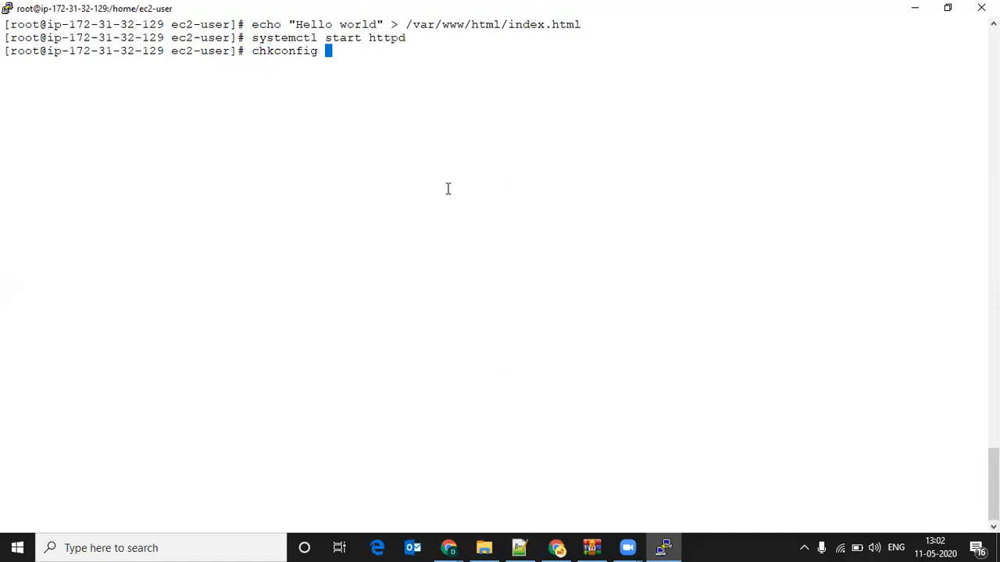
{"action": "type", "text": "httpd on"}
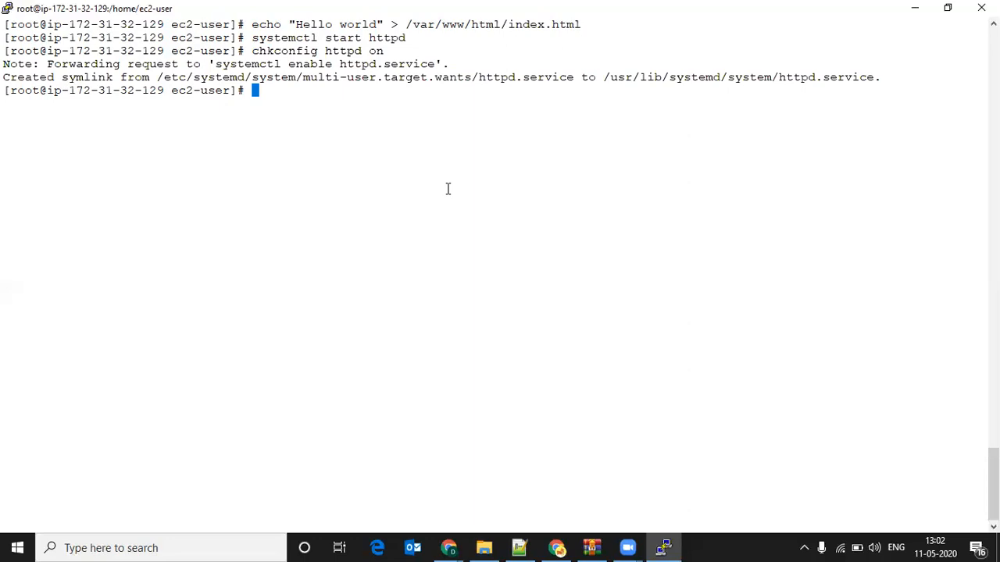
{"action": "mouse_move", "coordinate": [506, 286]}
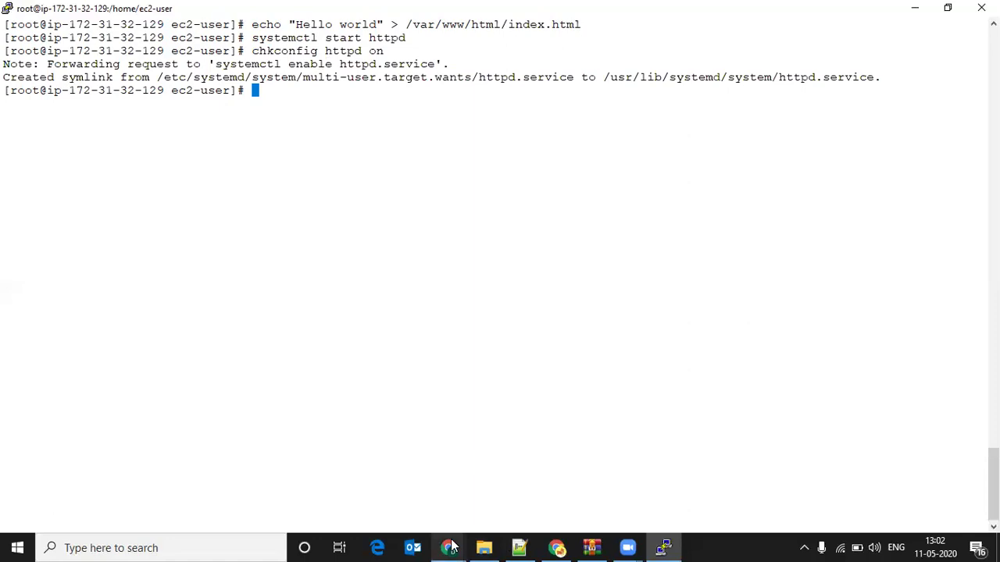
Open the instance's 'default' security group sg-a70adbc5 in the EC2 console
{"action": "left_click", "coordinate": [449, 548]}
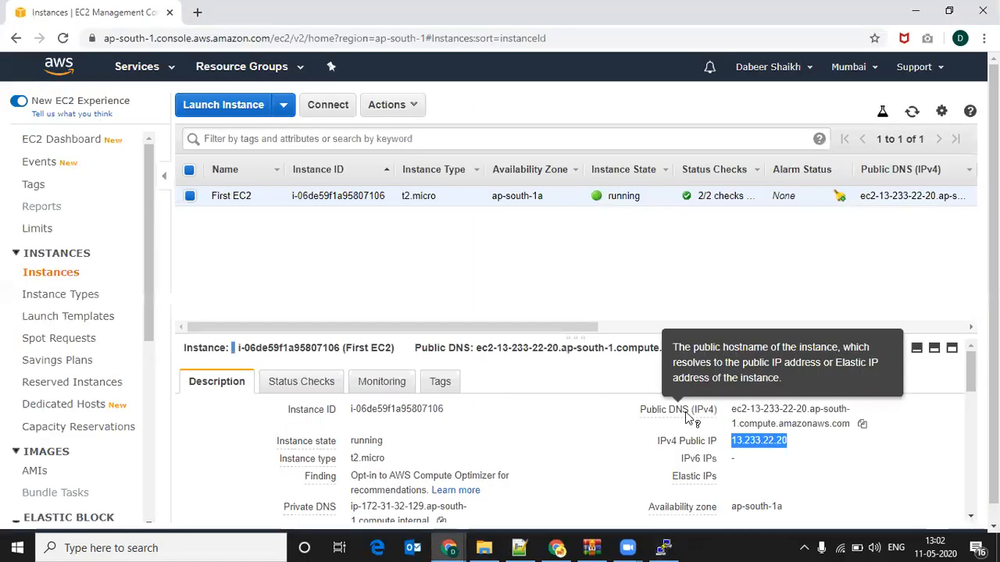
{"action": "mouse_move", "coordinate": [700, 437]}
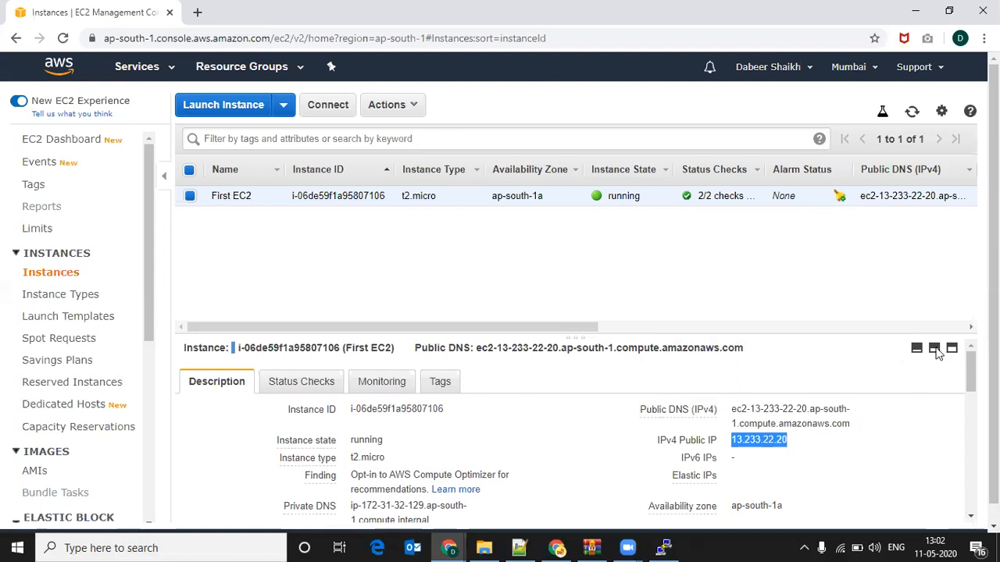
{"action": "left_click", "coordinate": [934, 348]}
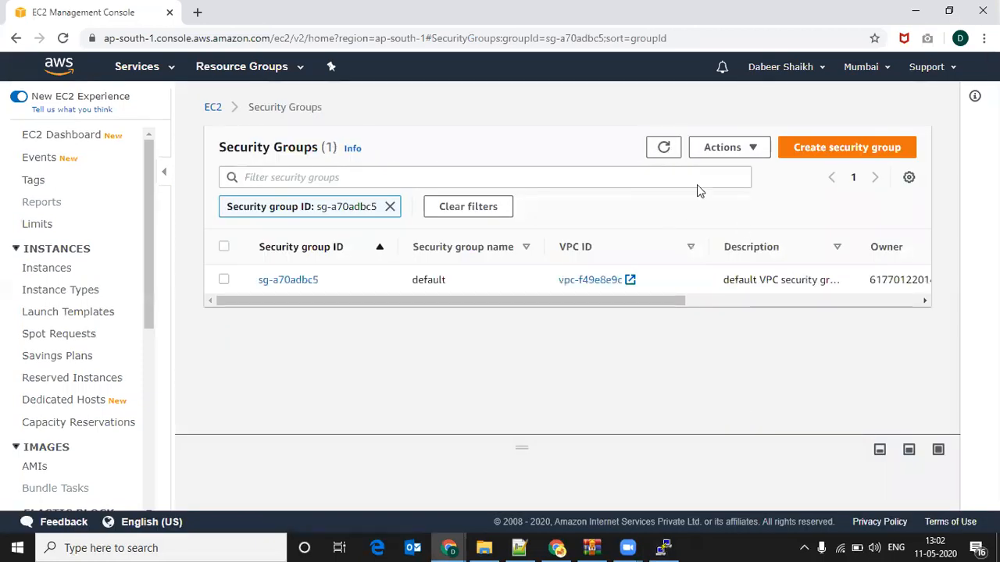
Add and save an inbound HTTP rule with source Anywhere
{"action": "left_click", "coordinate": [729, 147]}
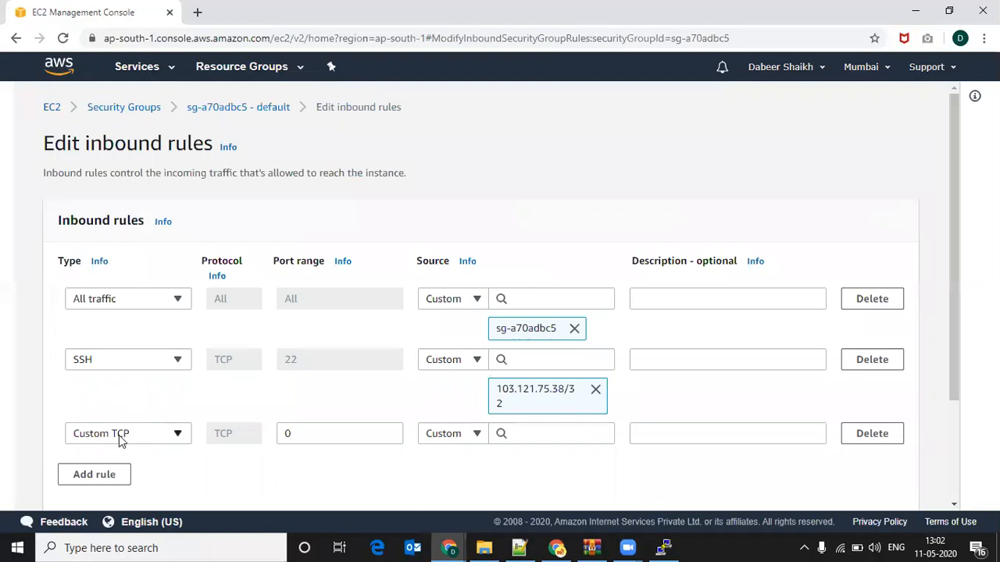
{"action": "type", "text": "http"}
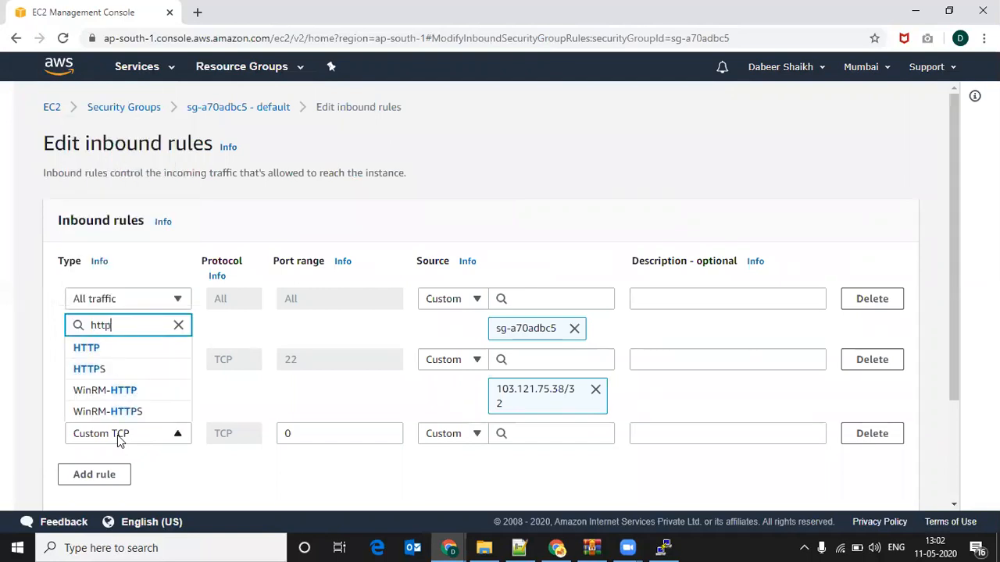
{"action": "left_click", "coordinate": [86, 348]}
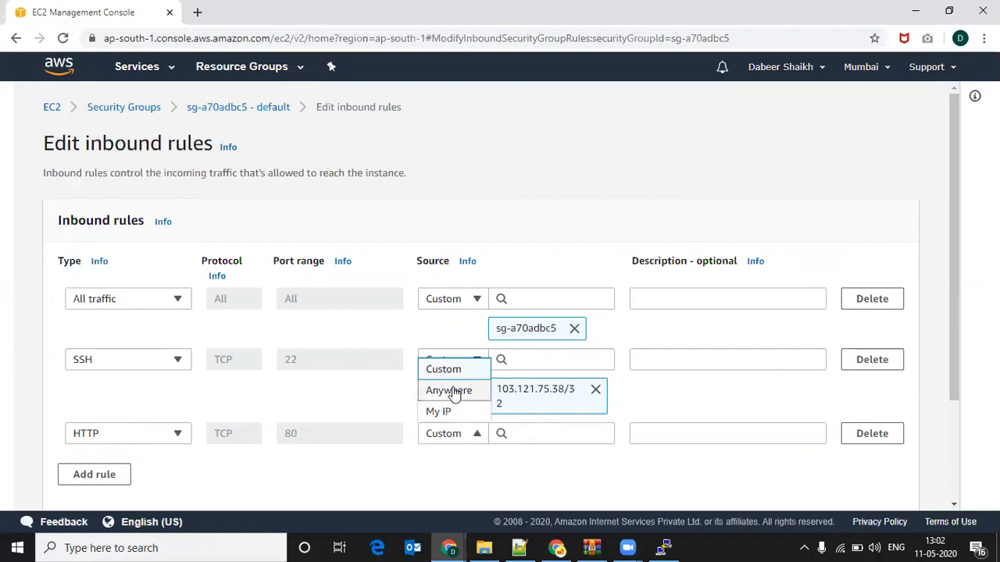
{"action": "left_click", "coordinate": [449, 390]}
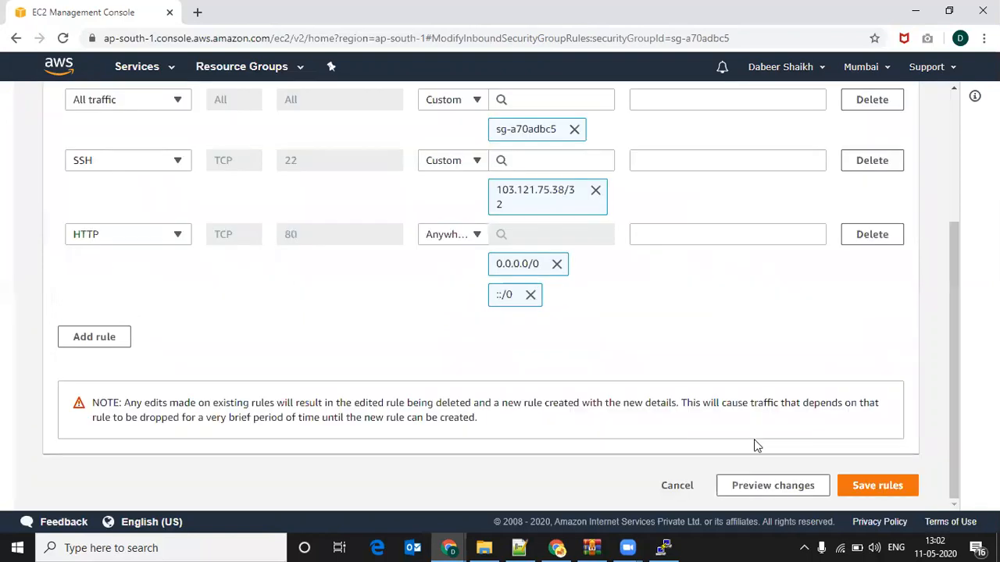
{"action": "left_click", "coordinate": [877, 485]}
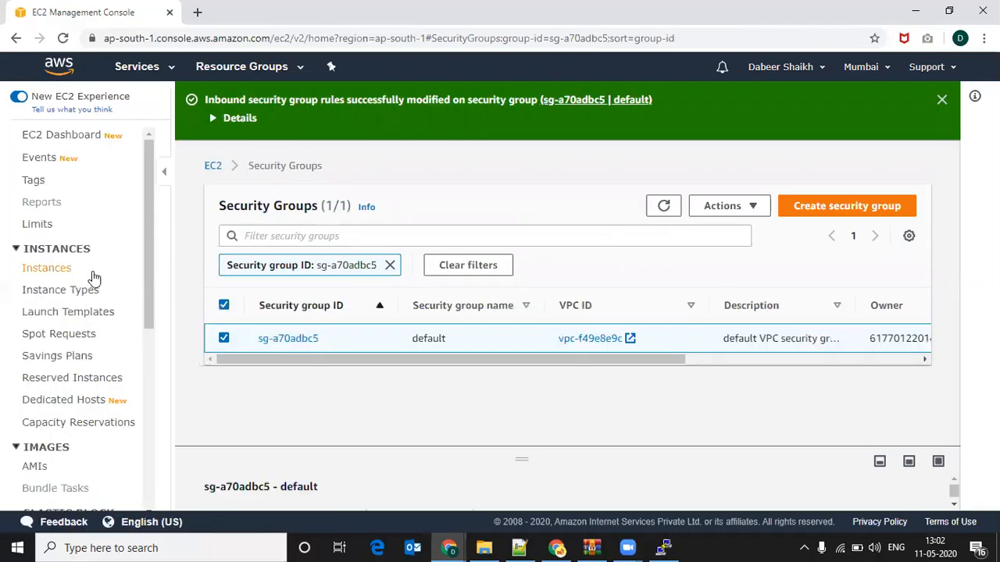
Return to Instances and select the public IP 13.233.22.20
{"action": "left_click", "coordinate": [46, 268]}
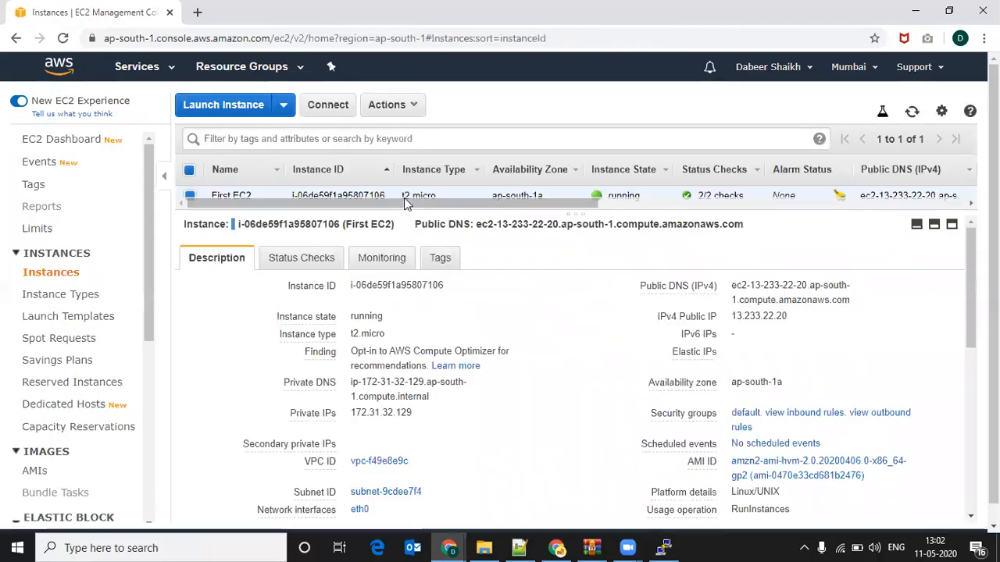
{"action": "double_click", "coordinate": [759, 316]}
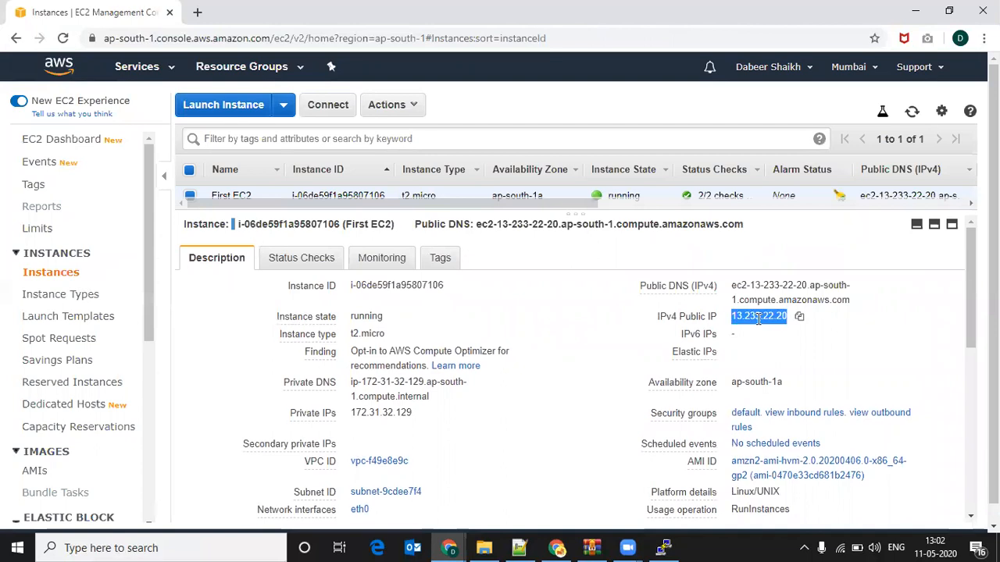
{"action": "mouse_move", "coordinate": [222, 11]}
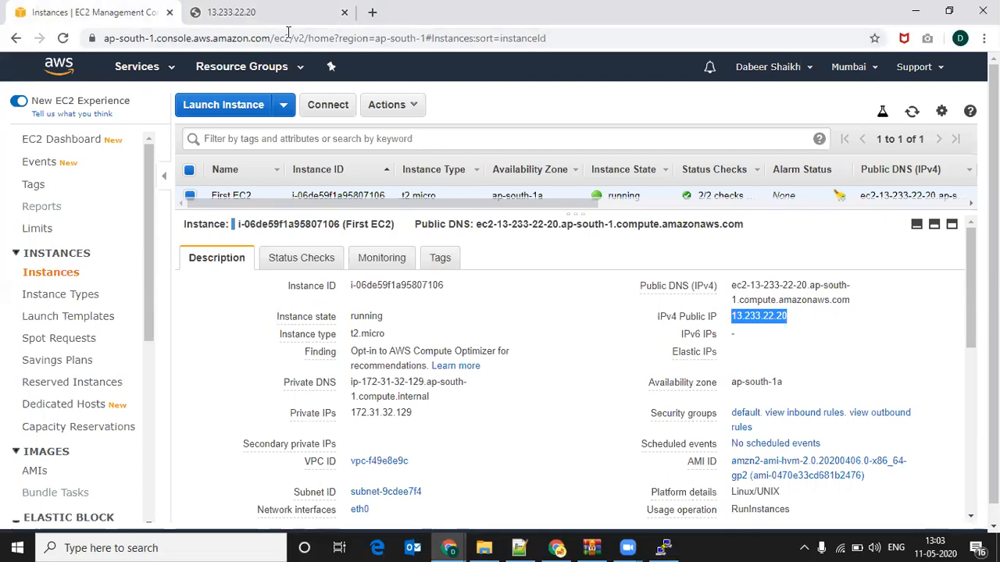
{"action": "mouse_move", "coordinate": [871, 53]}
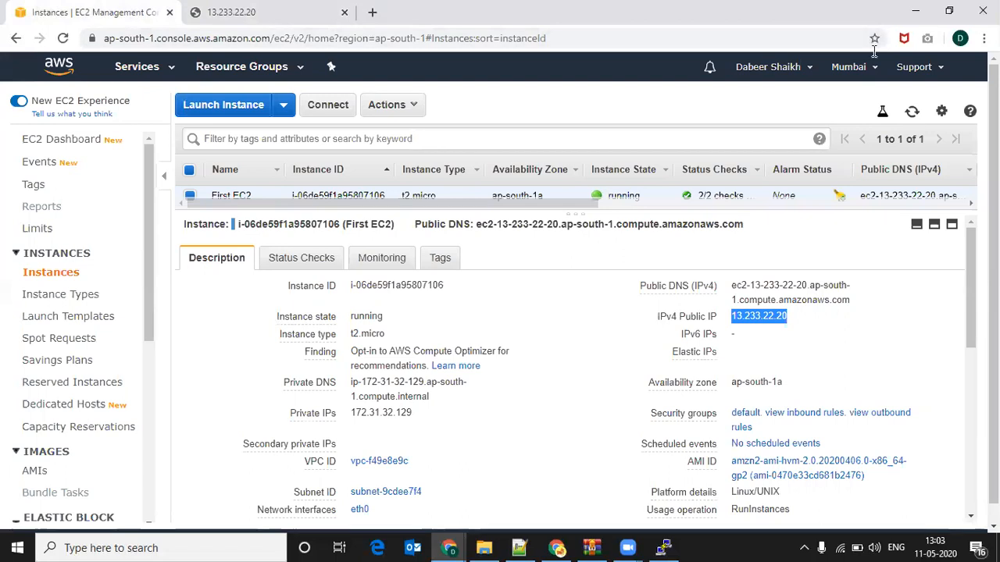